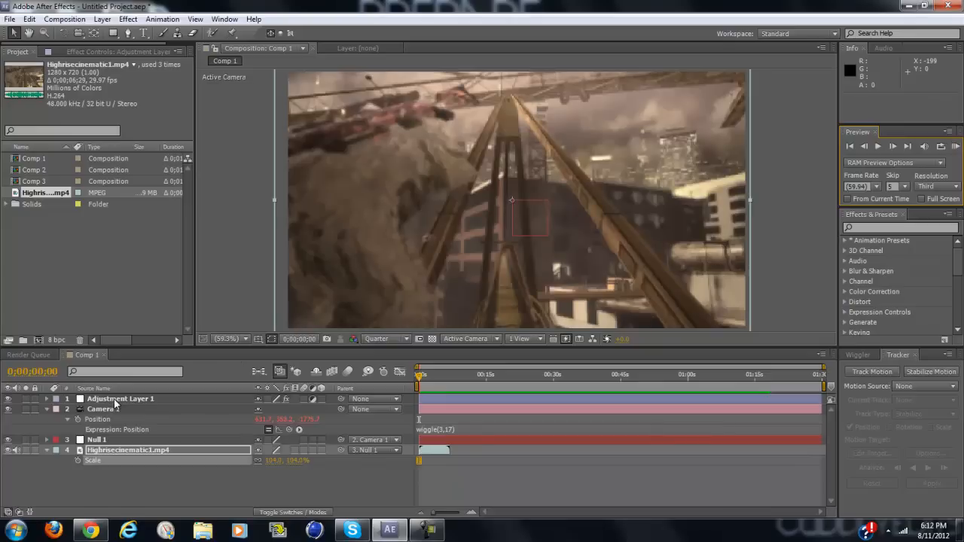
Step: Create a new composition, Comp 4, from Composition > New Composition with default settings
click(69, 18)
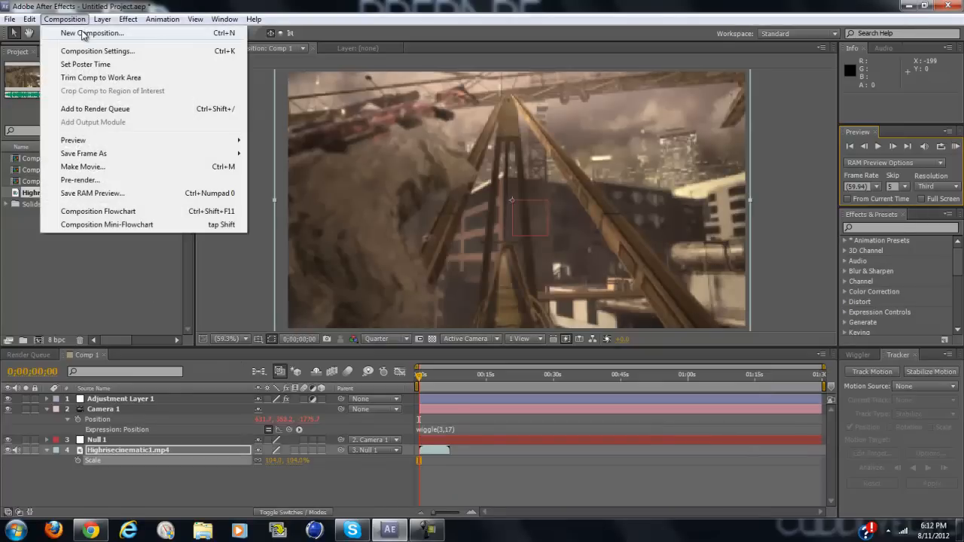
click(98, 32)
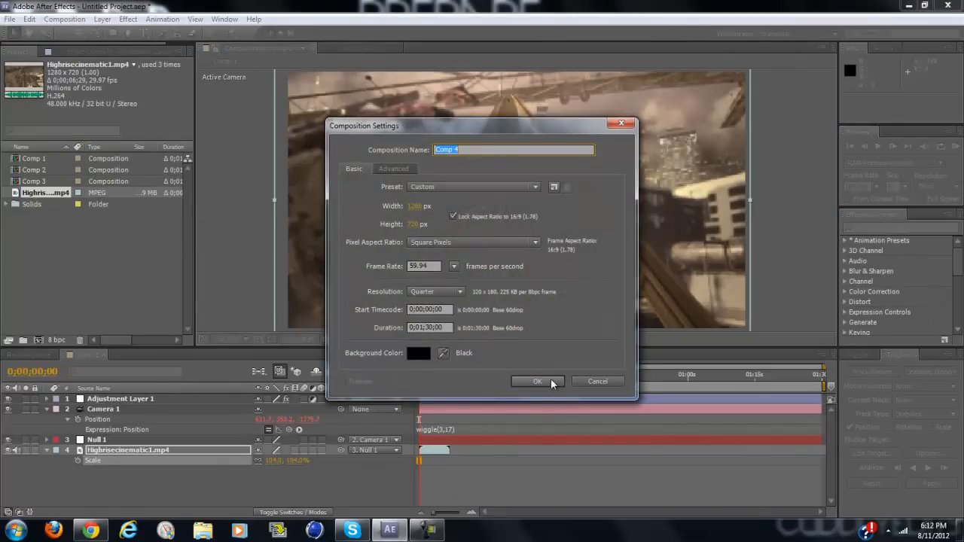
click(538, 381)
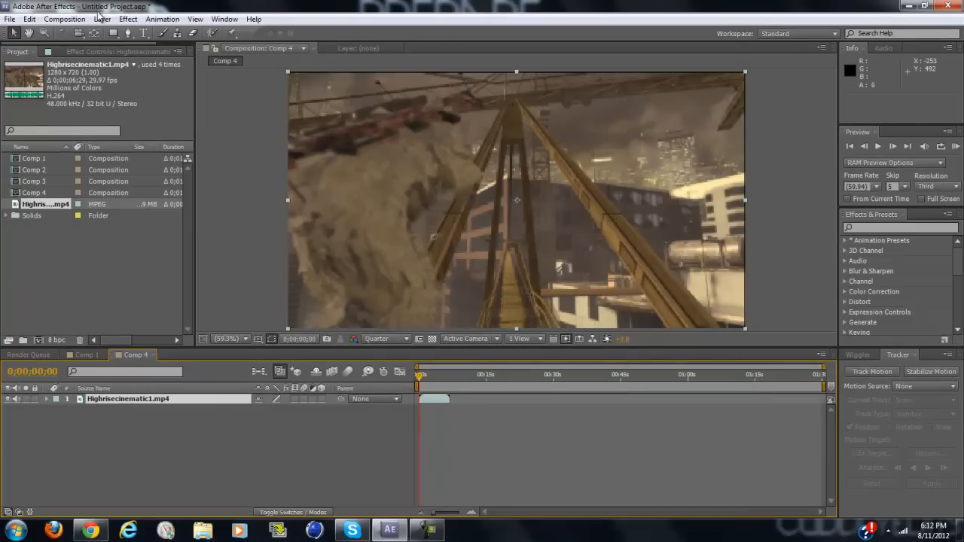
Step: Add a new camera layer, Camera 1, via Layer > New > Camera with default settings
click(103, 18)
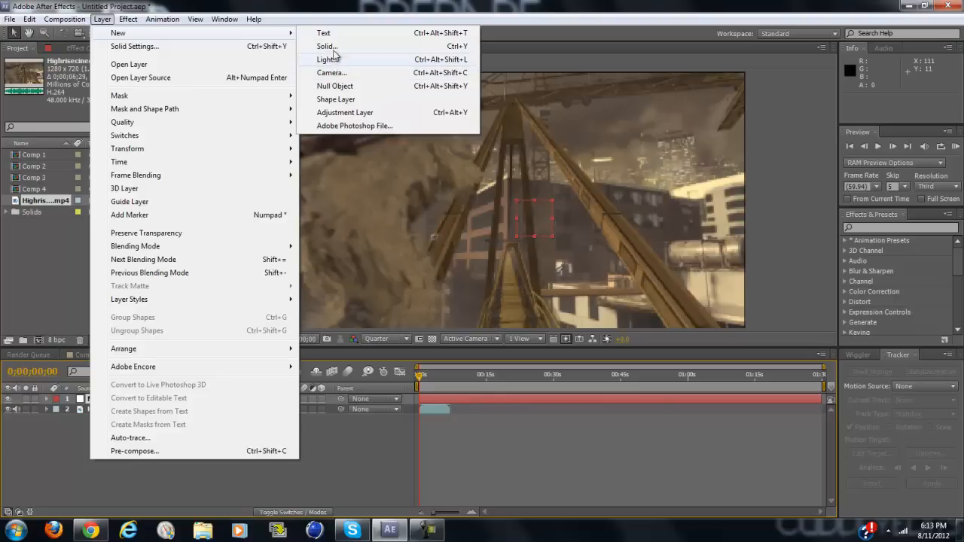
click(331, 72)
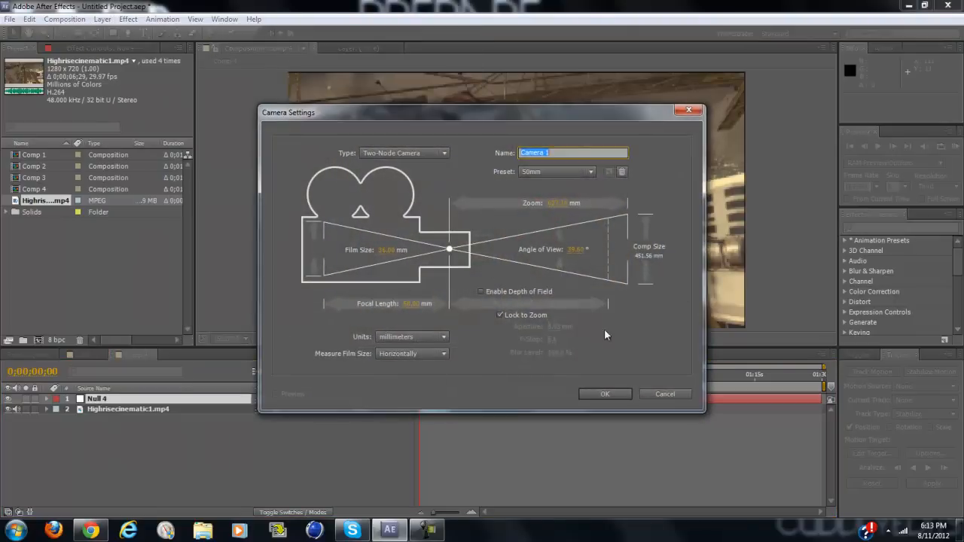
click(605, 394)
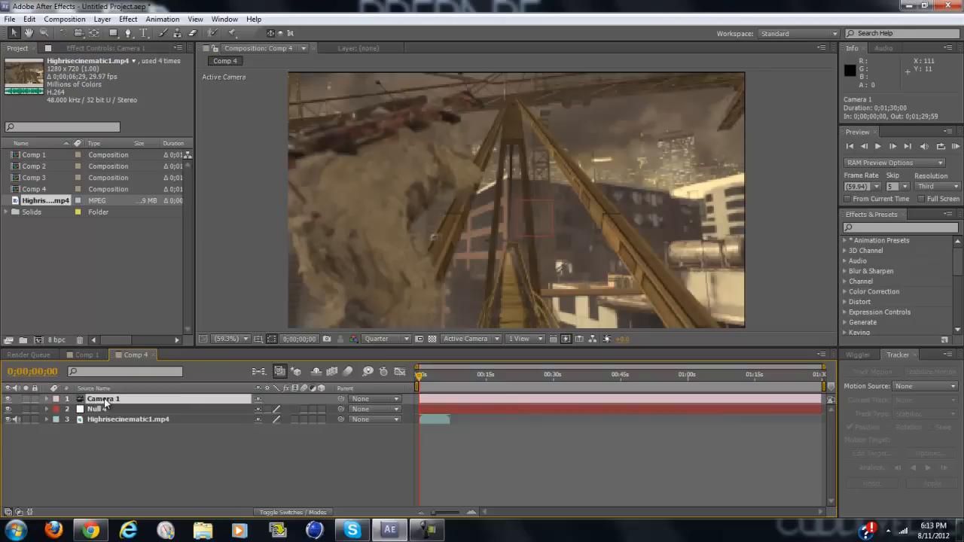
Step: Give Camera 1's Position a wiggle(3,17) expression so the camera shakes
click(53, 399)
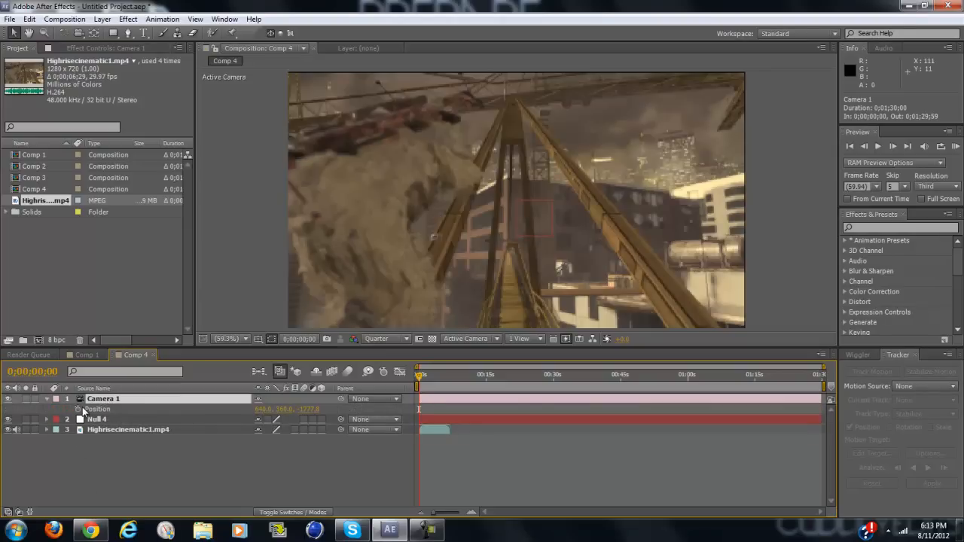
mouse_move(79, 410)
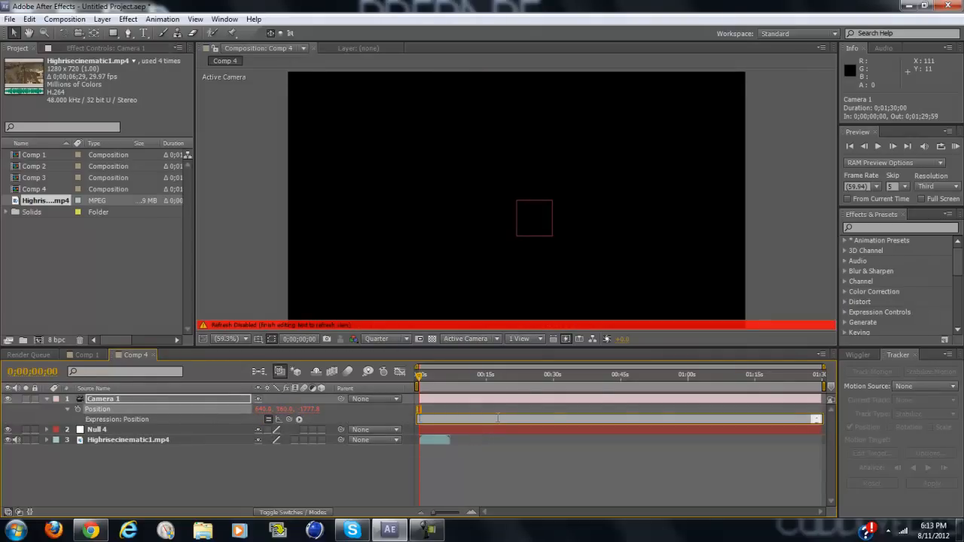
text(wigl)
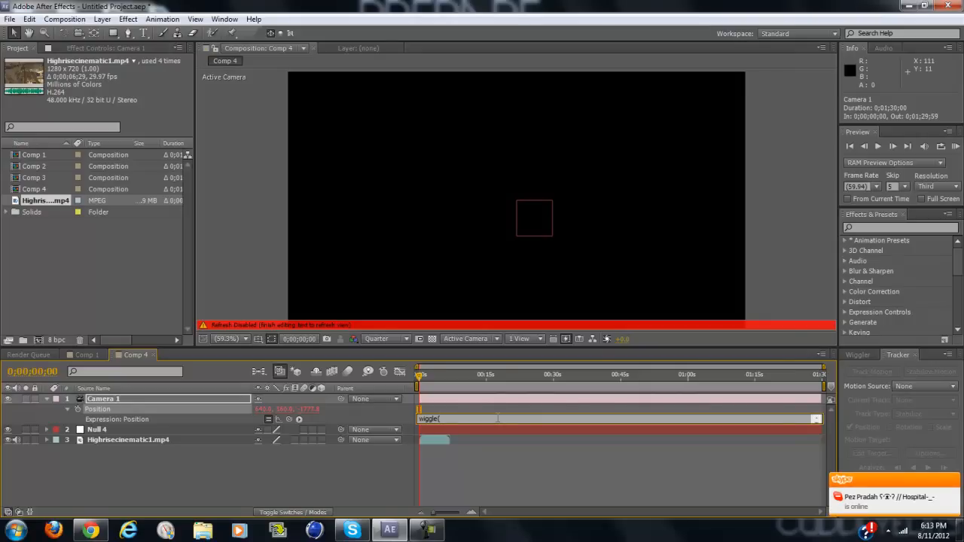
text(3,)
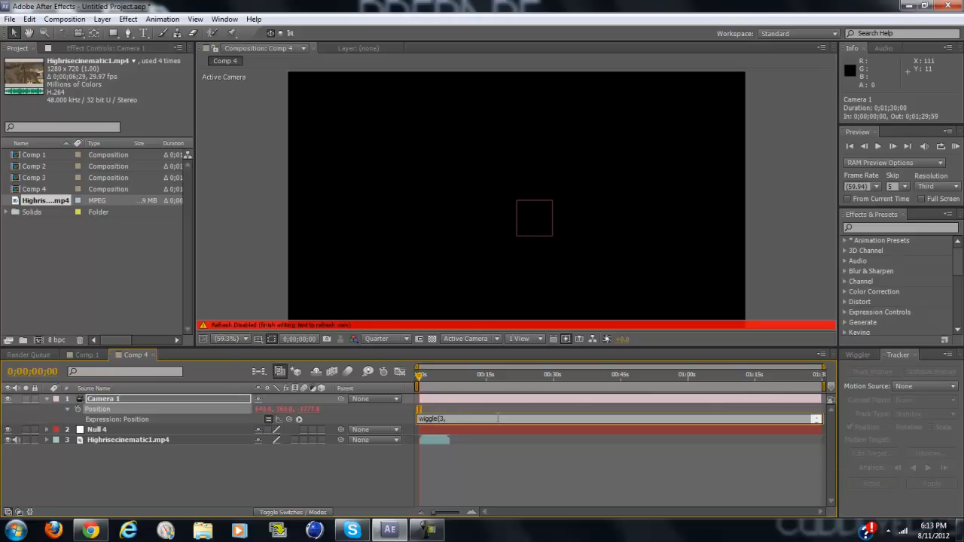
text(17))
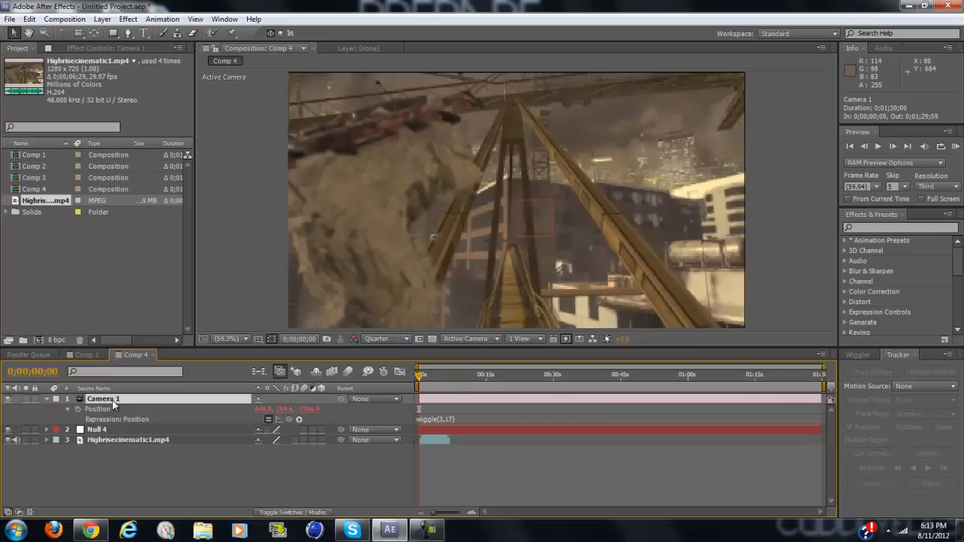
Step: Parent Null 4 to Camera 1 in the Parent column
click(373, 397)
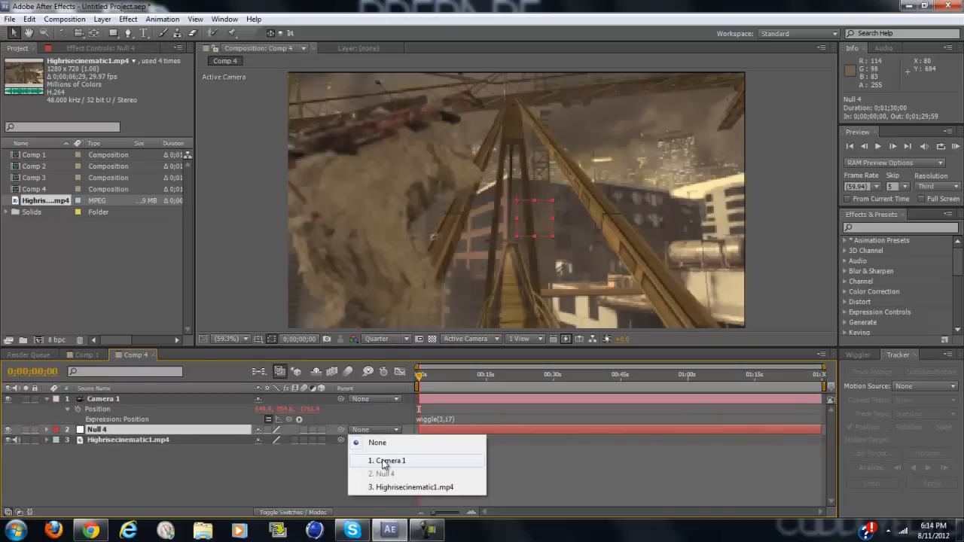
click(392, 460)
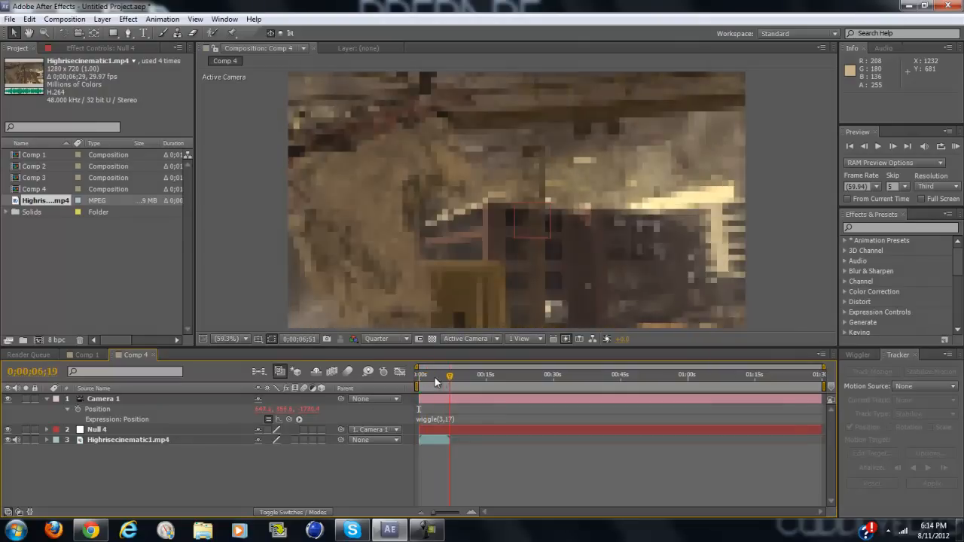
click(416, 384)
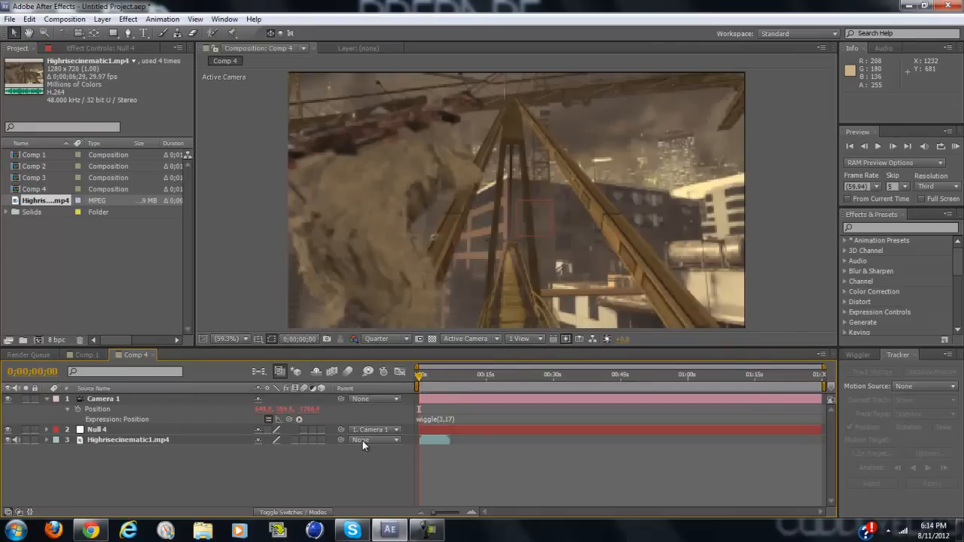
Step: Parent the cinematic footage layer to Null 4
click(128, 440)
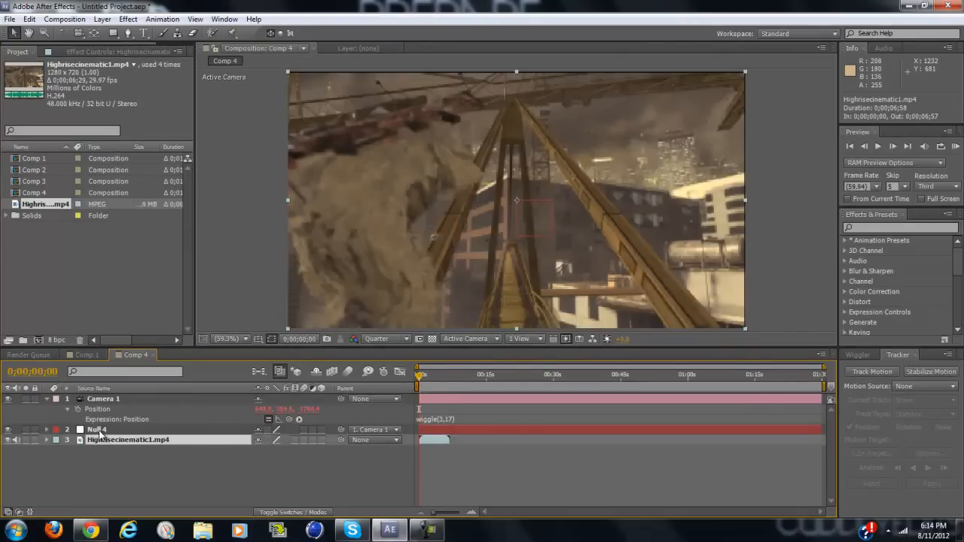
click(373, 440)
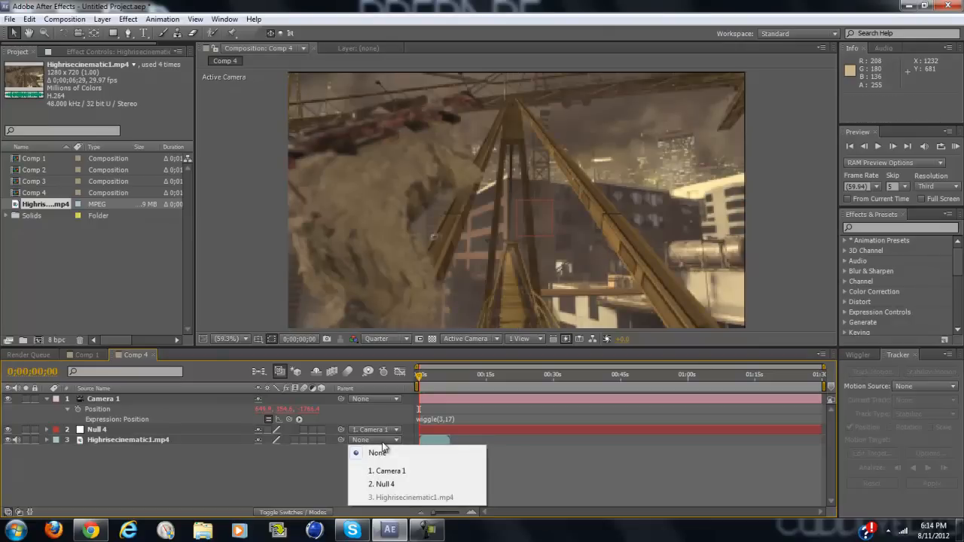
click(385, 484)
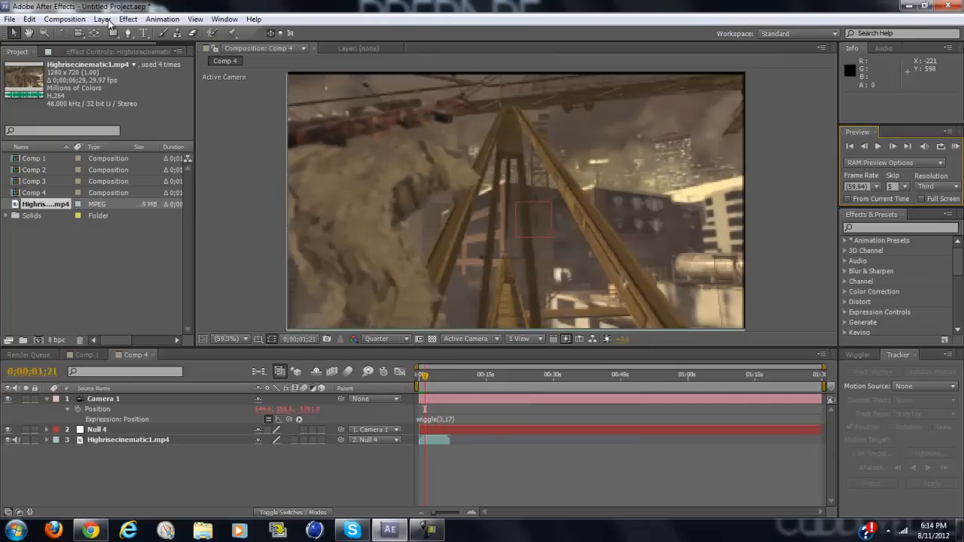
Step: Add Adjustment Layer 2 on top and search 'tra' for the Transform effect
click(103, 18)
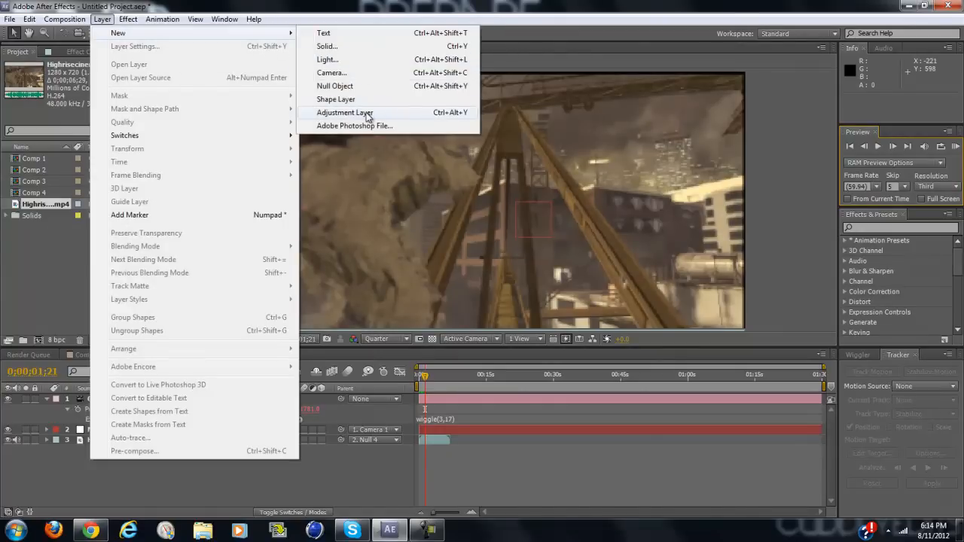
click(343, 112)
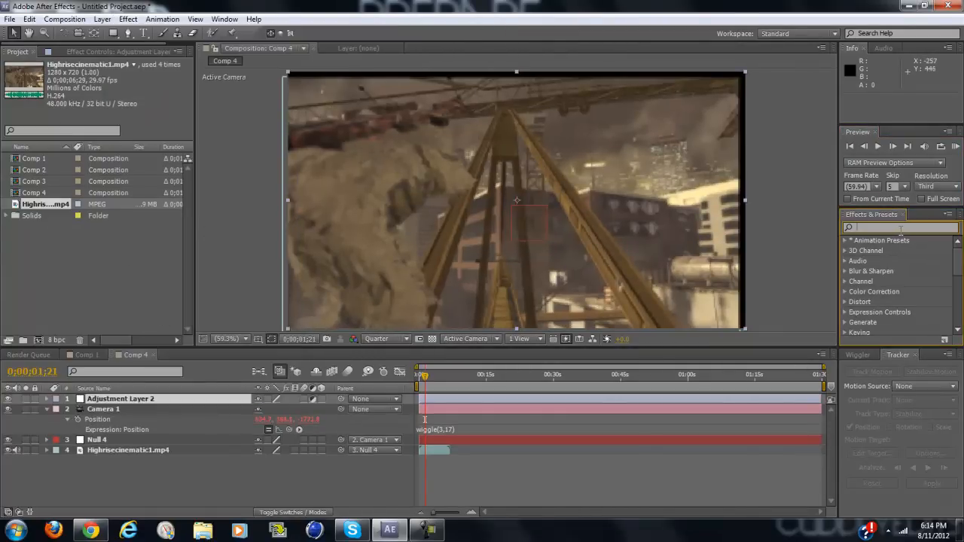
text(trans)
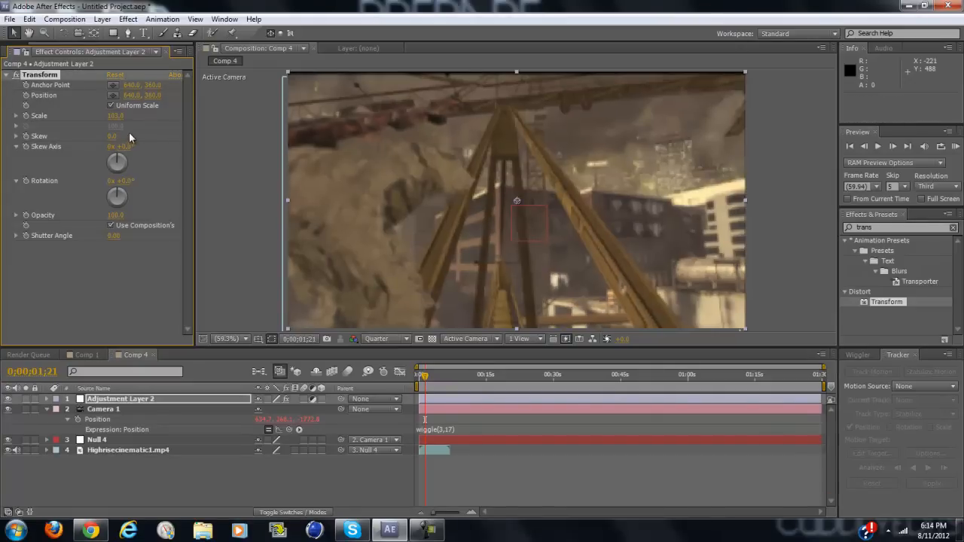
Step: Begin editing the Transform effect's Scale value on Adjustment Layer 2
click(118, 115)
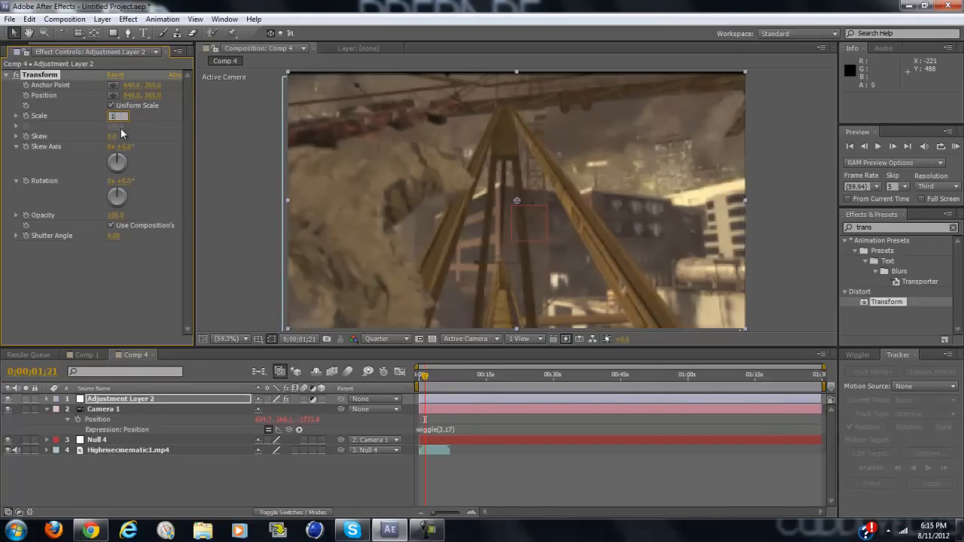